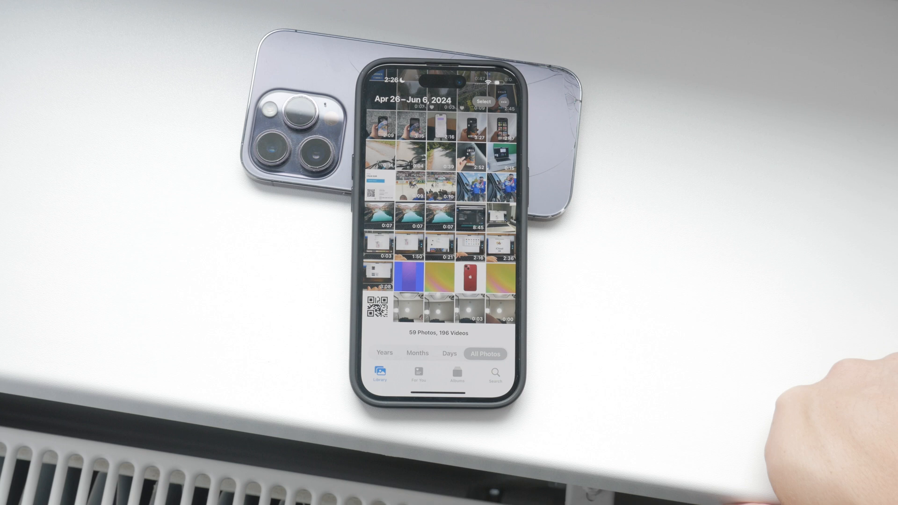
mouse_move(801, 424)
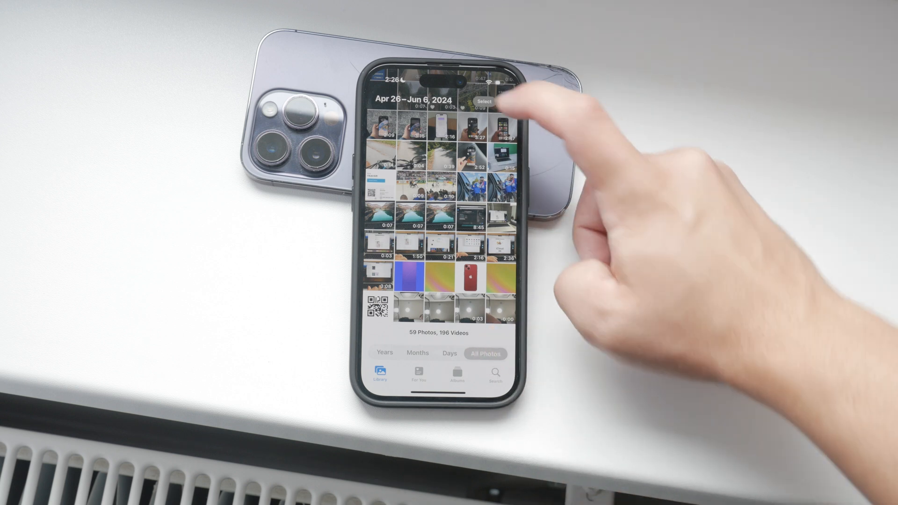
- Delete all photos from Recently Deleted so the two remaining items are permanently erased
left_click(483, 101)
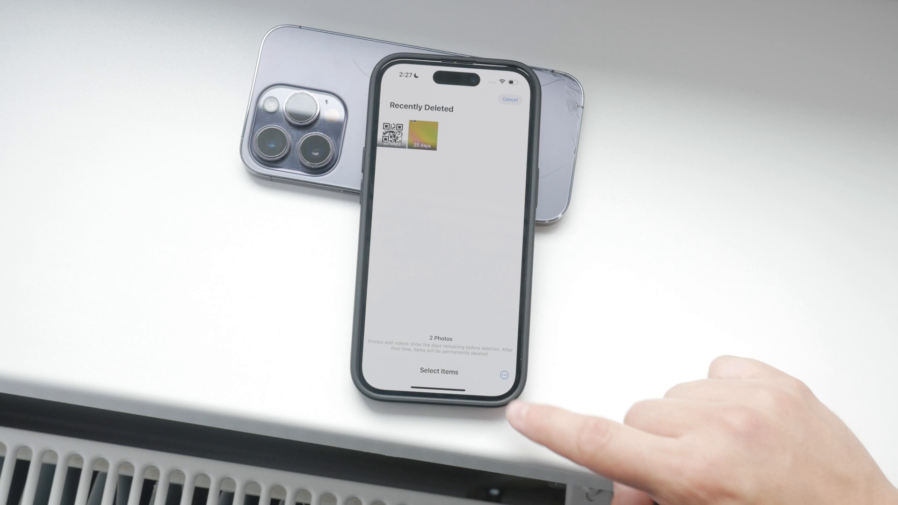
left_click(504, 377)
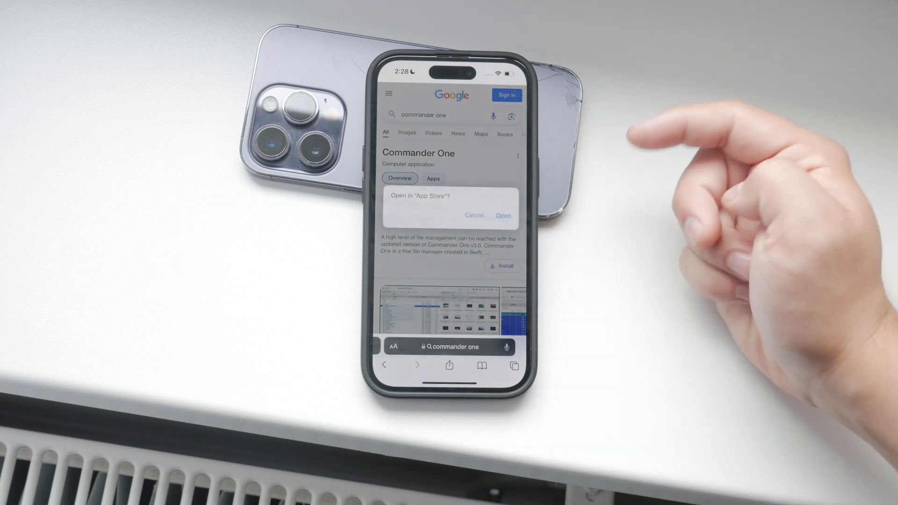
- View the Commander One: File Manager listing, scrolling through its screenshots and description
left_click(502, 215)
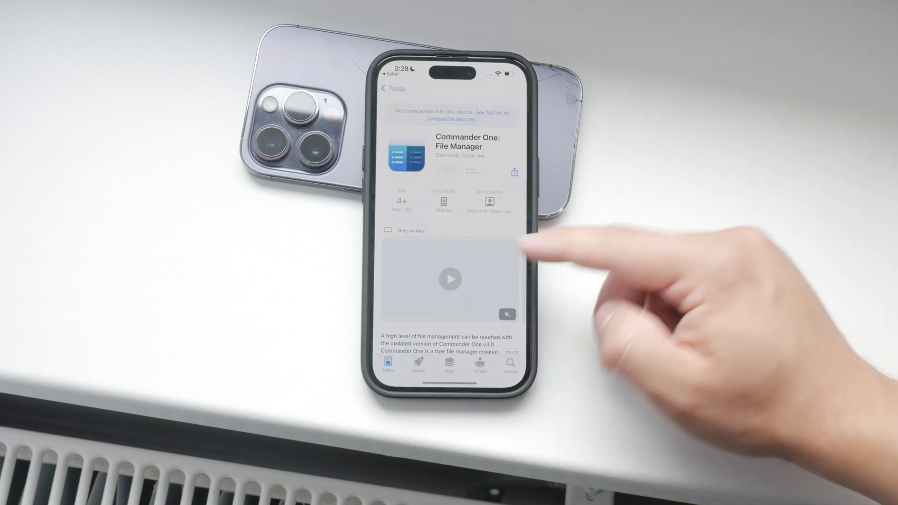
scroll("up", 3)
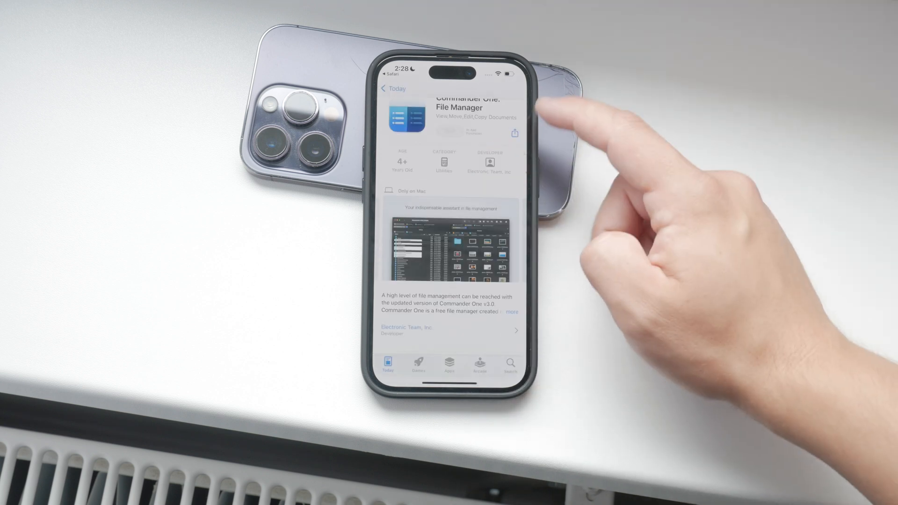
scroll("down", 3)
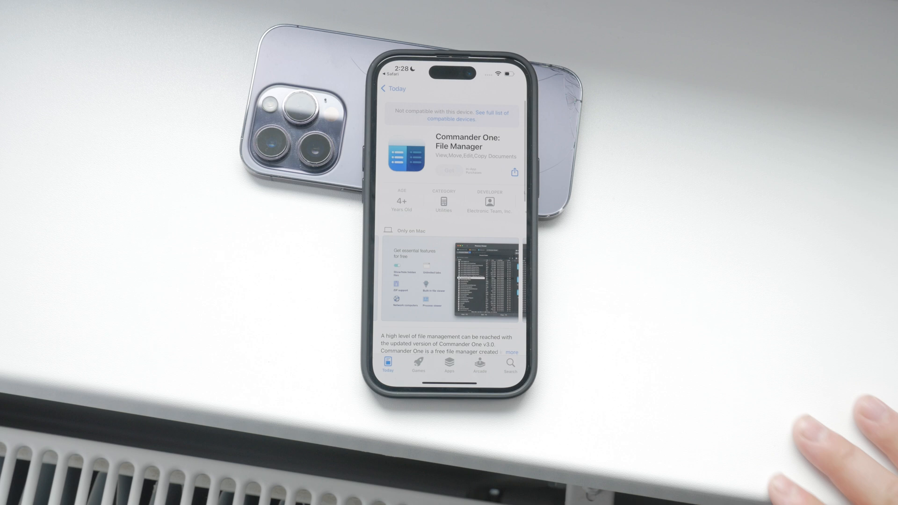